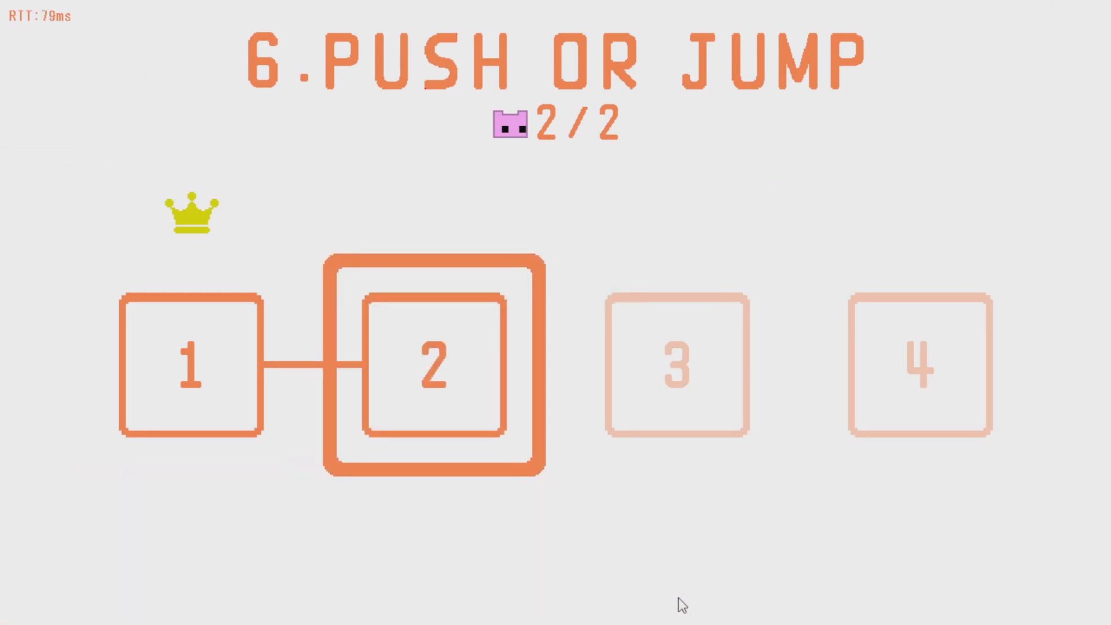
# Start stage 2 of Push or Jump with both cats
pyautogui.click(432, 368)
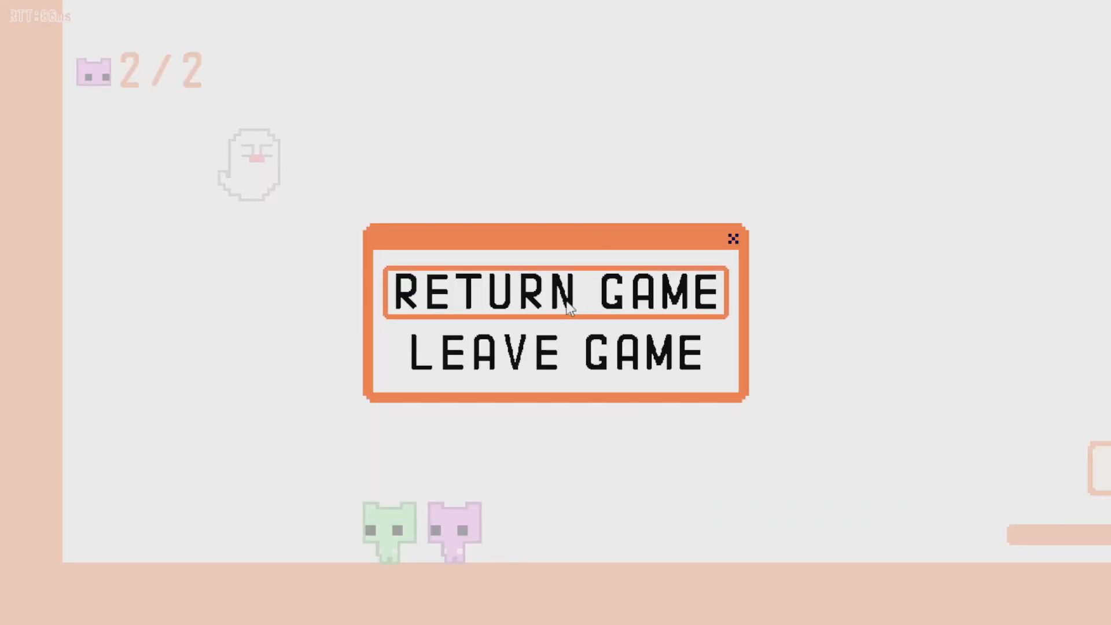
# Leave the level 2 game from the pause menu and confirm with YES
pyautogui.click(555, 352)
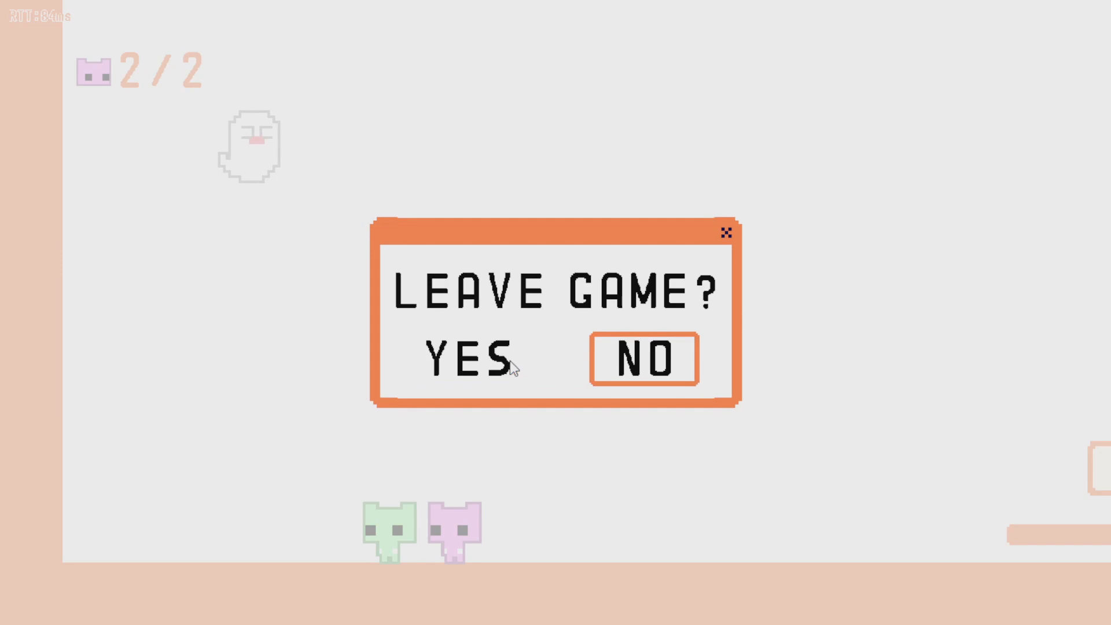
pyautogui.click(470, 358)
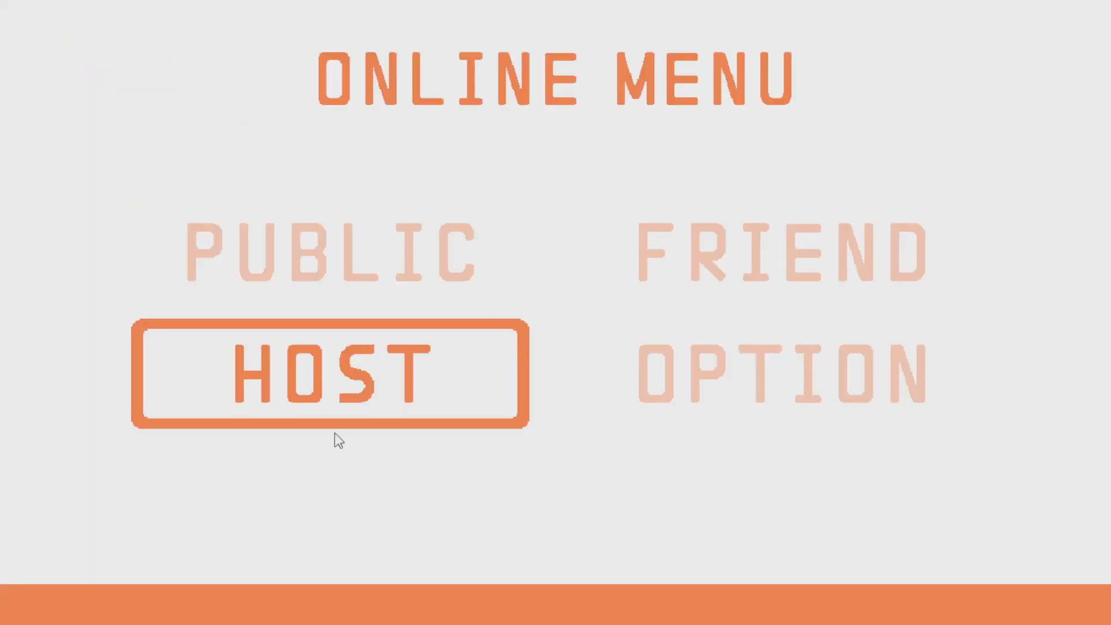